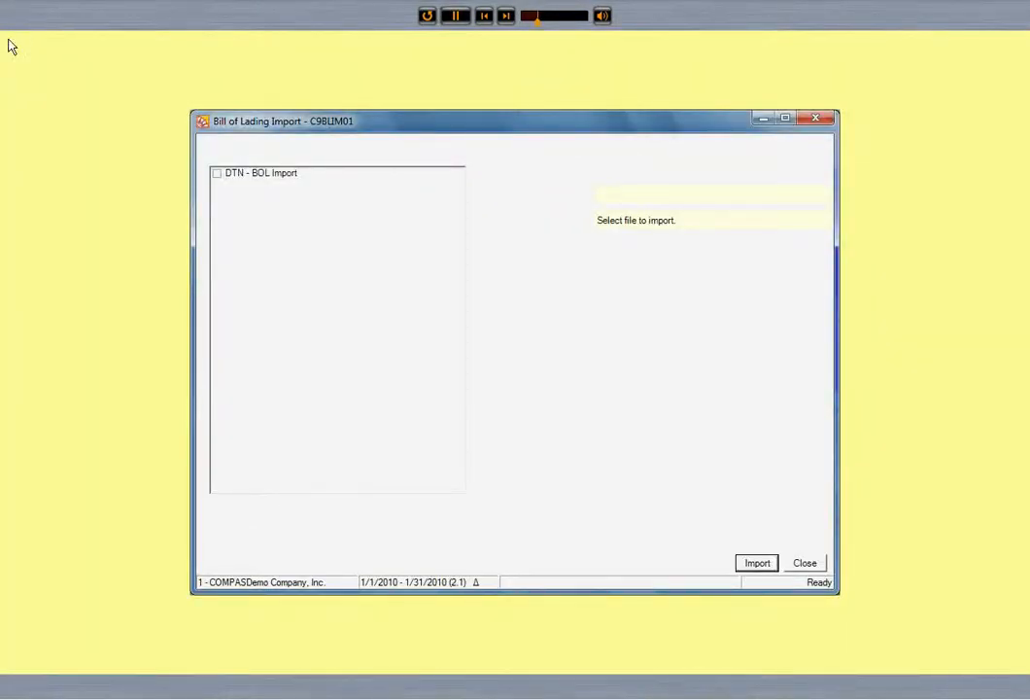
- Import the bill of lading file from the DTN - BOL Import source
click(260, 171)
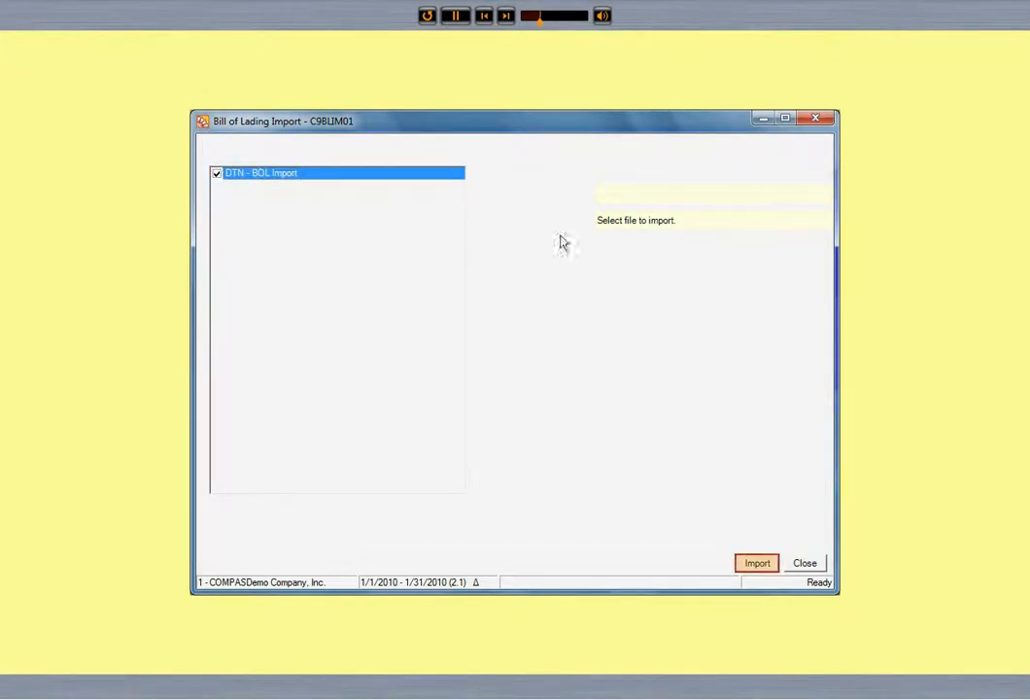
click(756, 564)
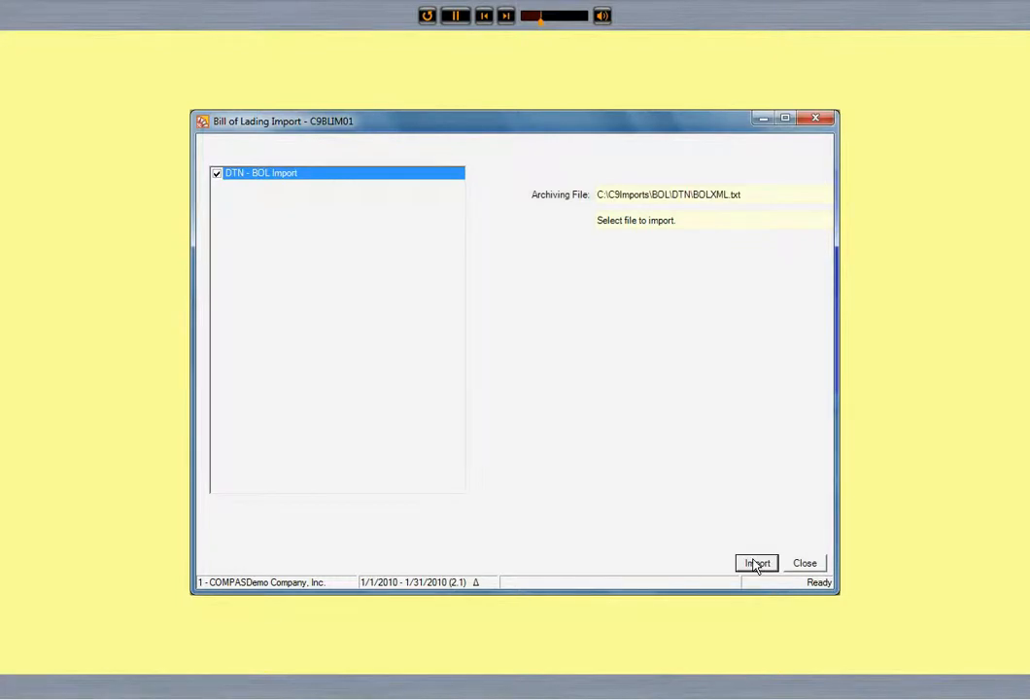
click(758, 563)
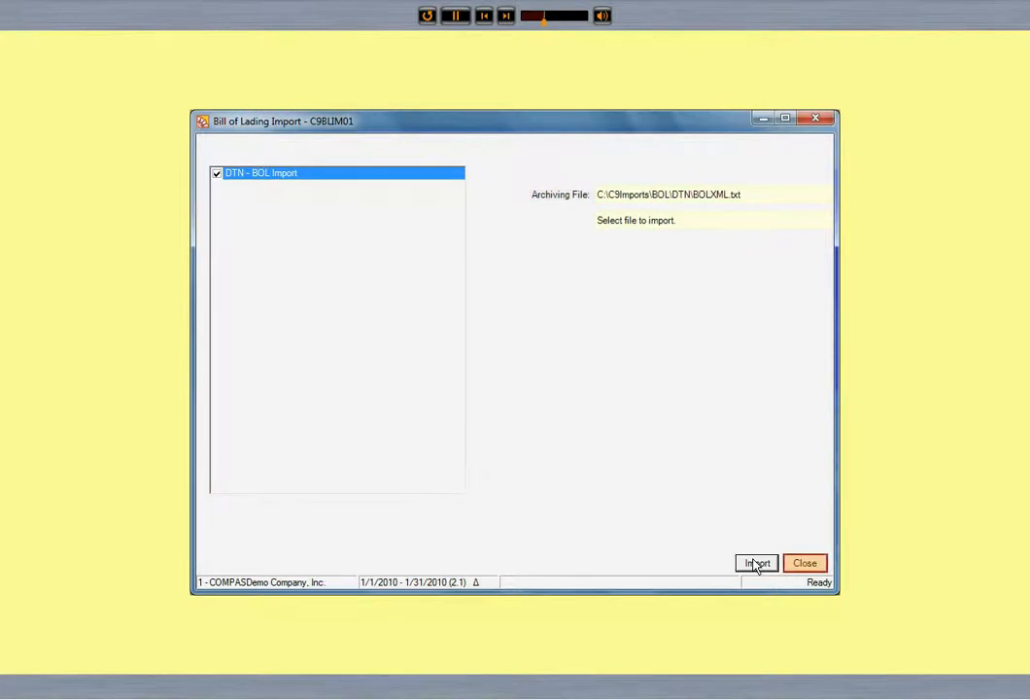
- Process, convert and post import batch 21 for the CITGO PETROLEUM vendor
click(757, 563)
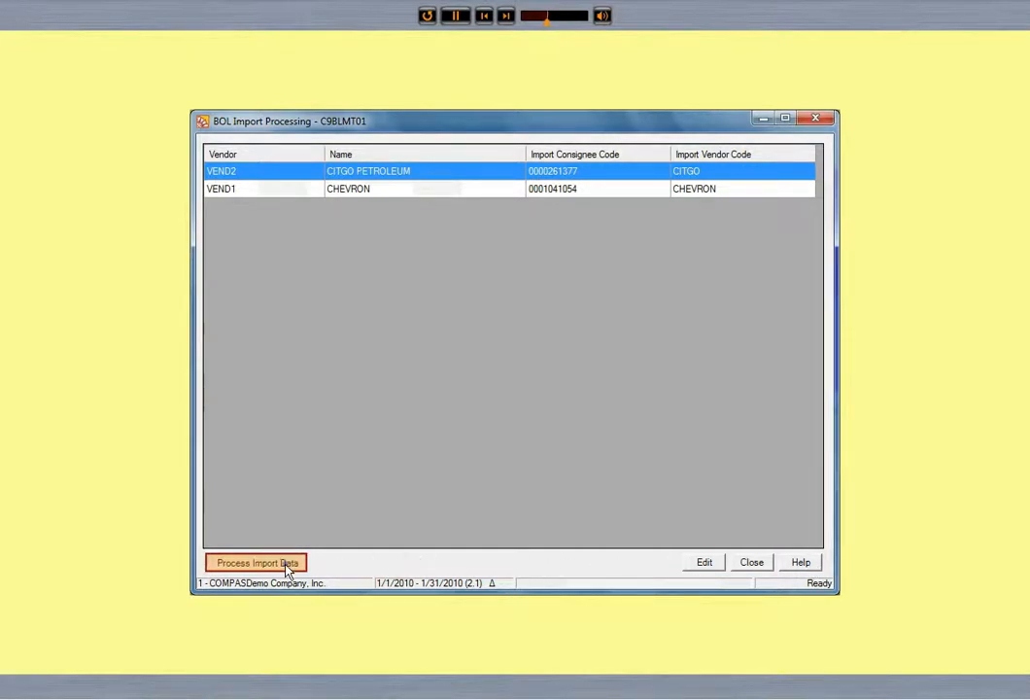
click(257, 561)
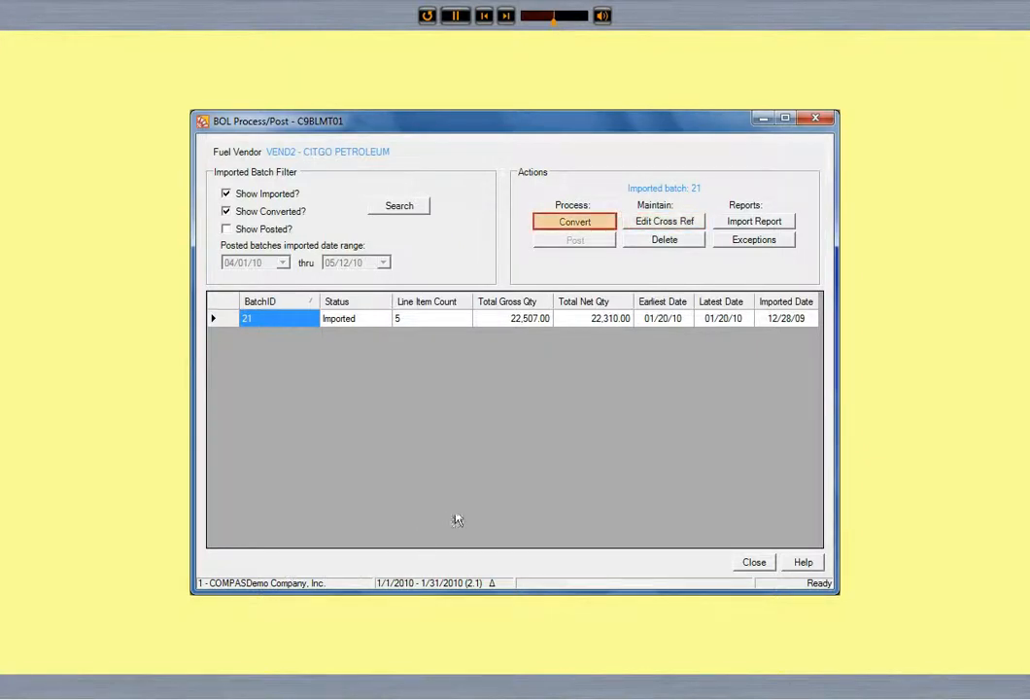
click(575, 222)
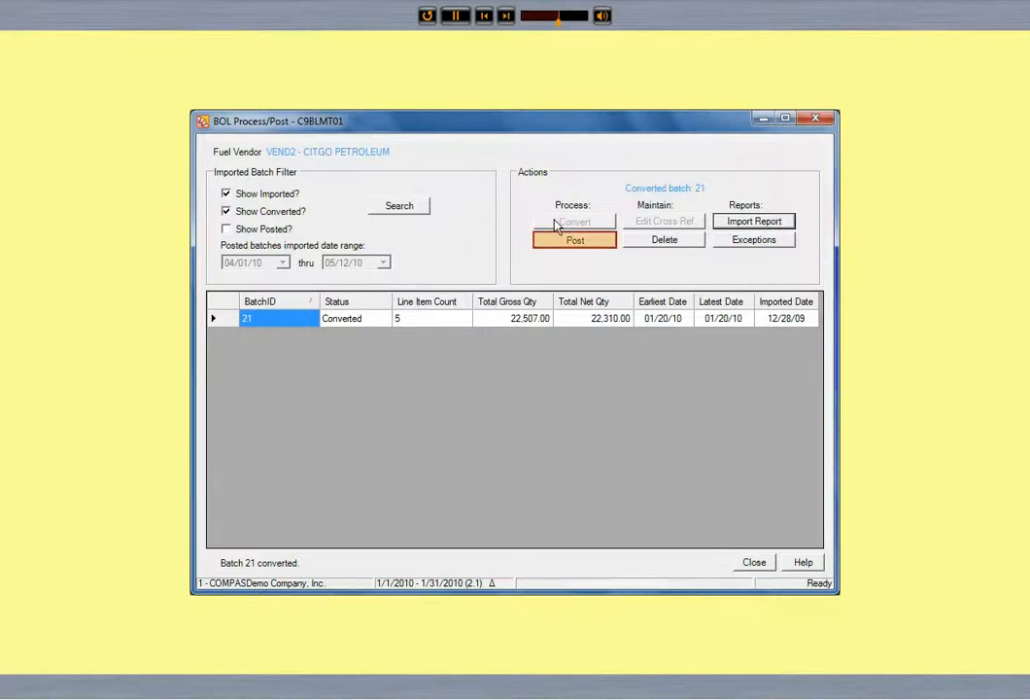
click(575, 239)
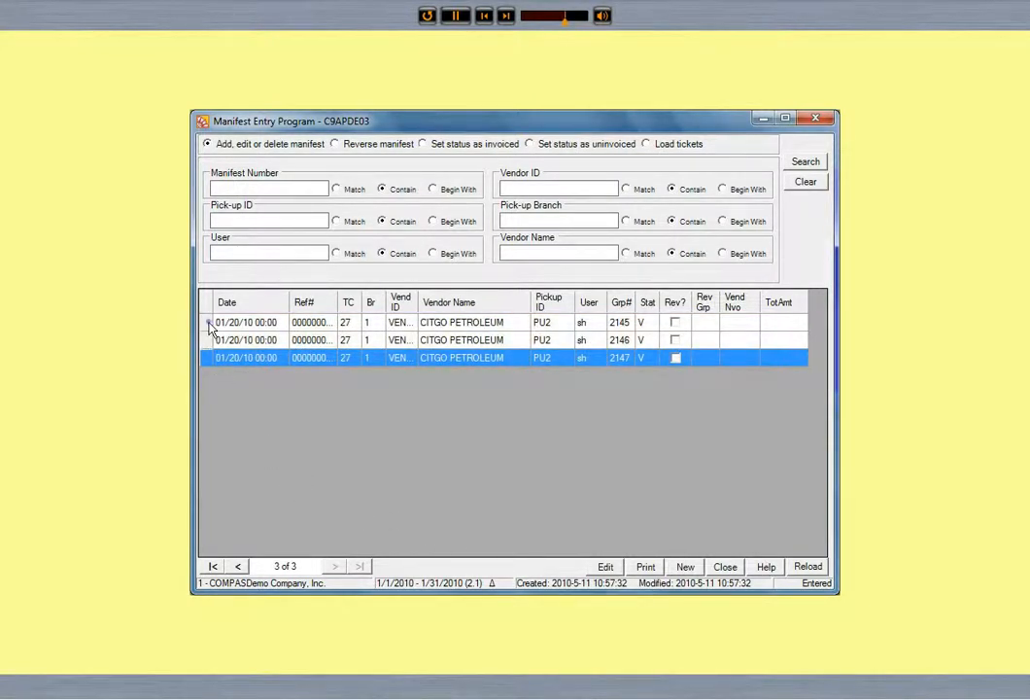
- Open the first CITGO PETROLEUM manifest in the list for editing
click(214, 565)
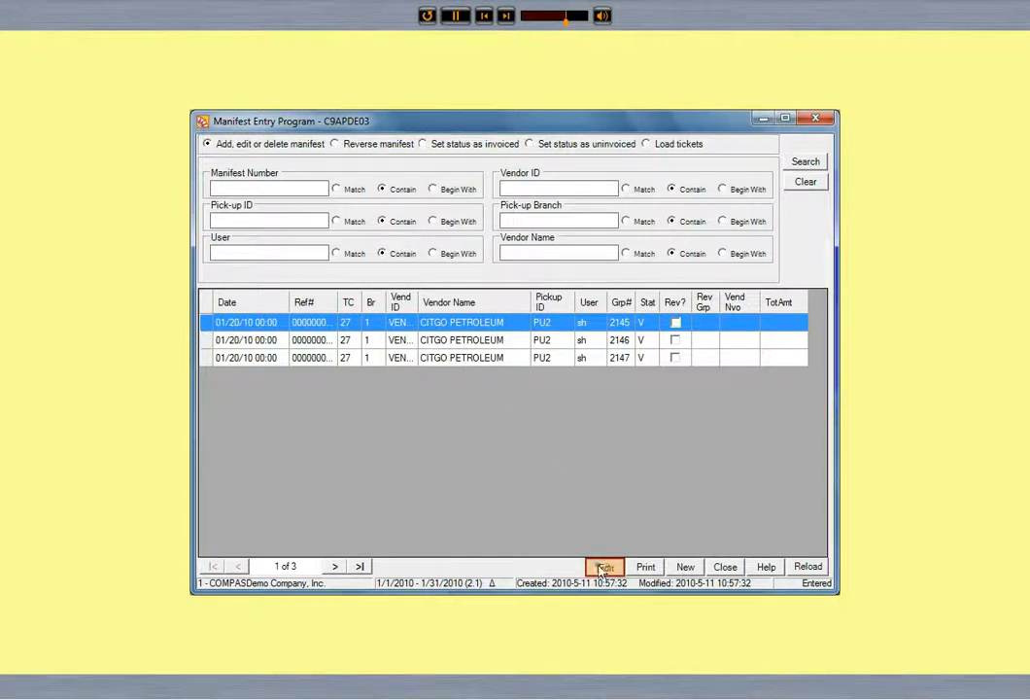
click(604, 566)
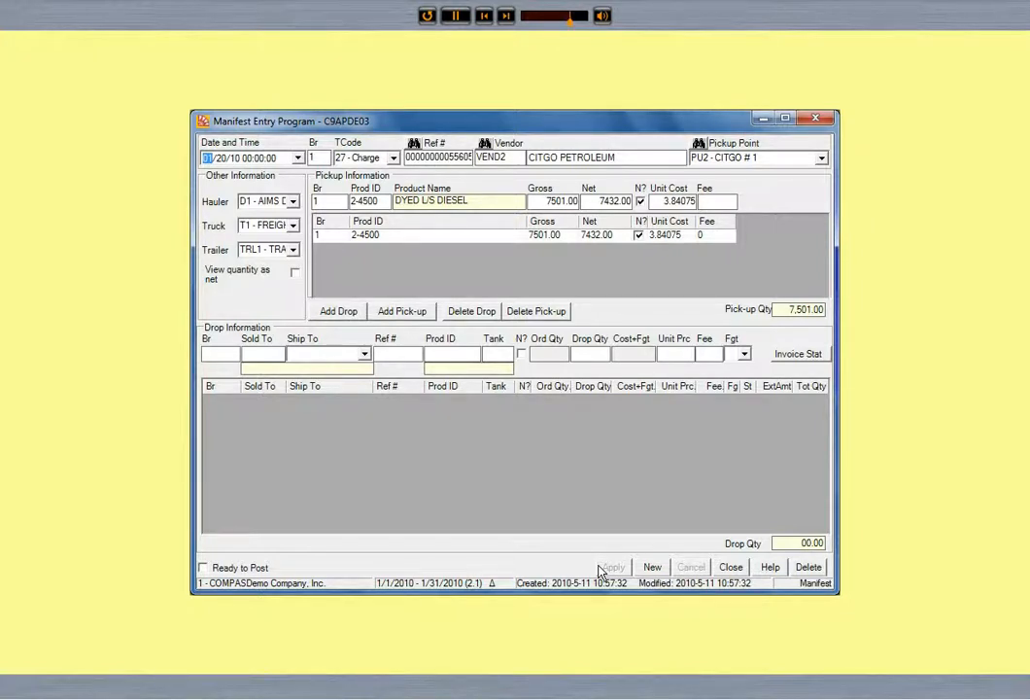
- Add a DYED LS DIESEL drop line shipped to PETERSON'S PARTY SUPPLY and apply it
click(338, 311)
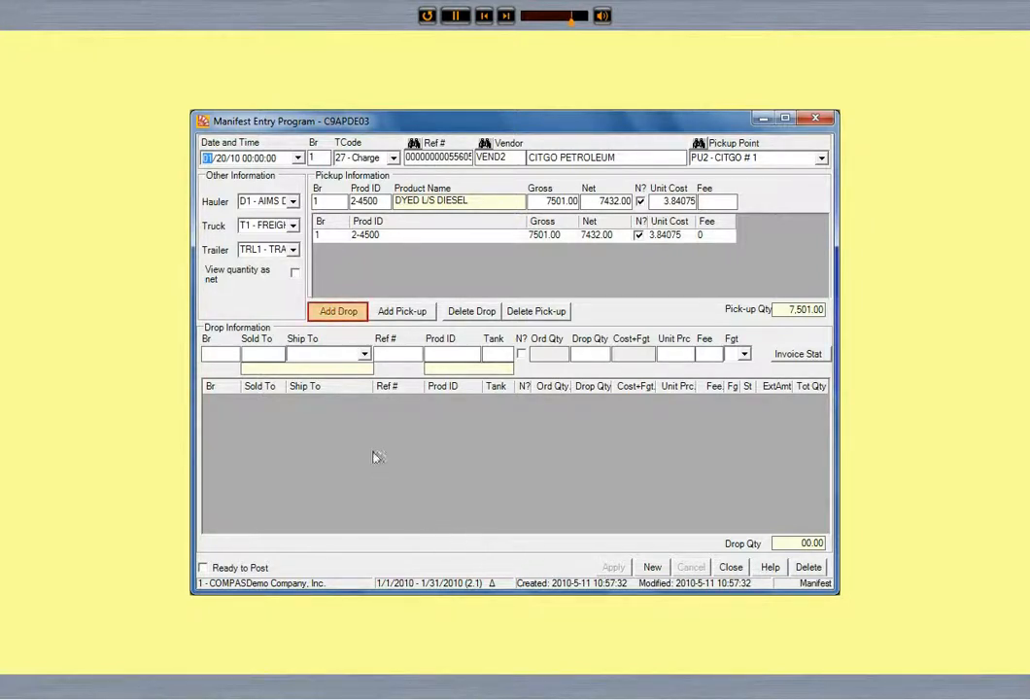
click(338, 311)
text(2200)
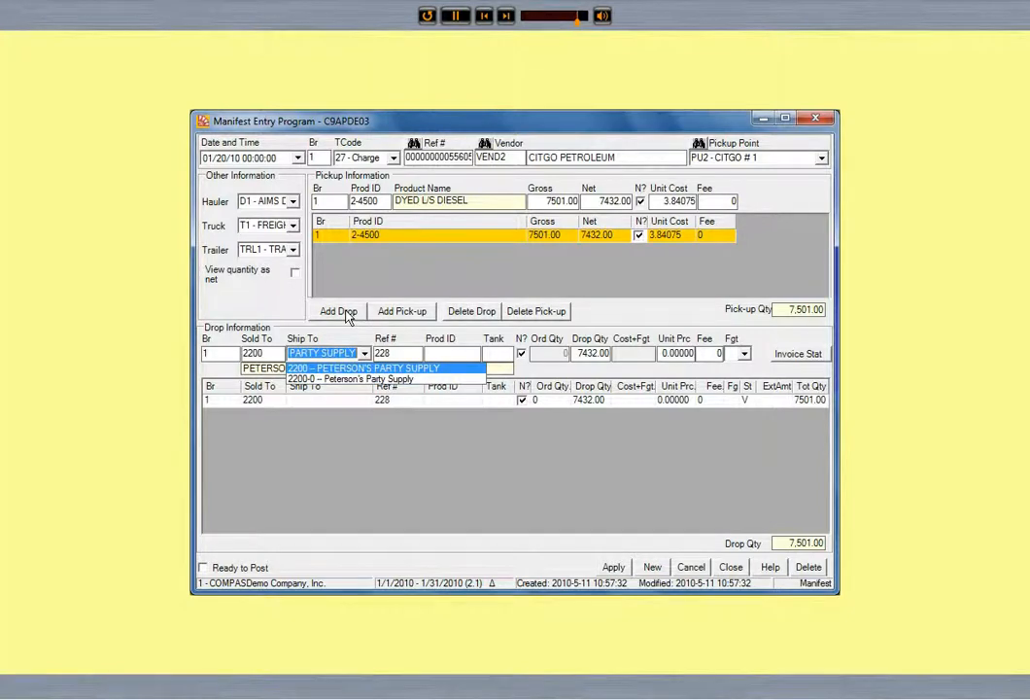
click(361, 367)
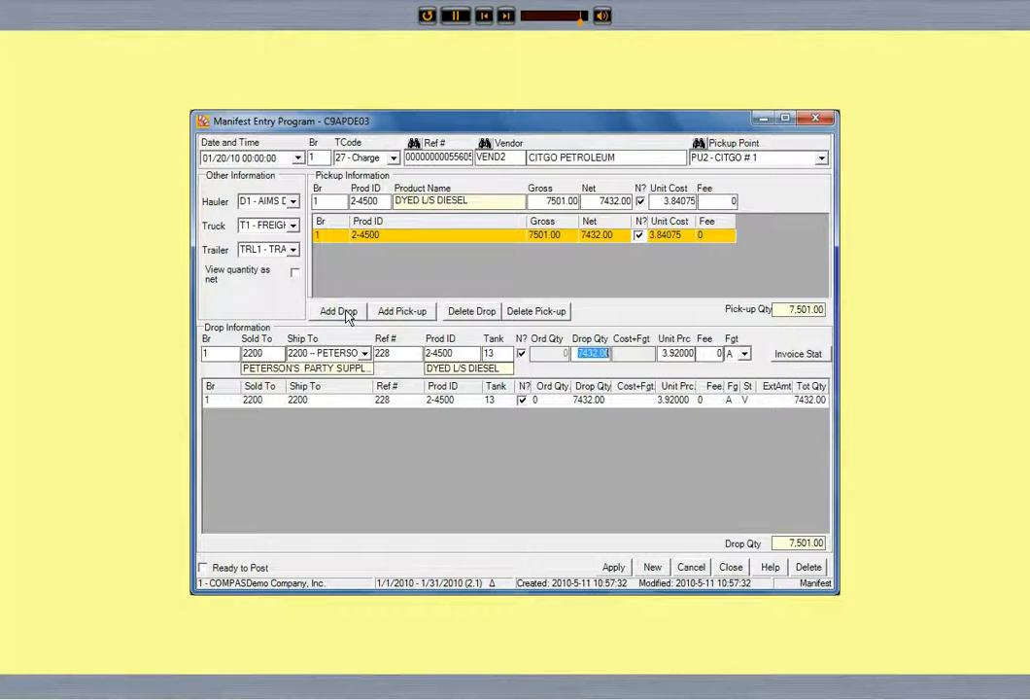
click(614, 567)
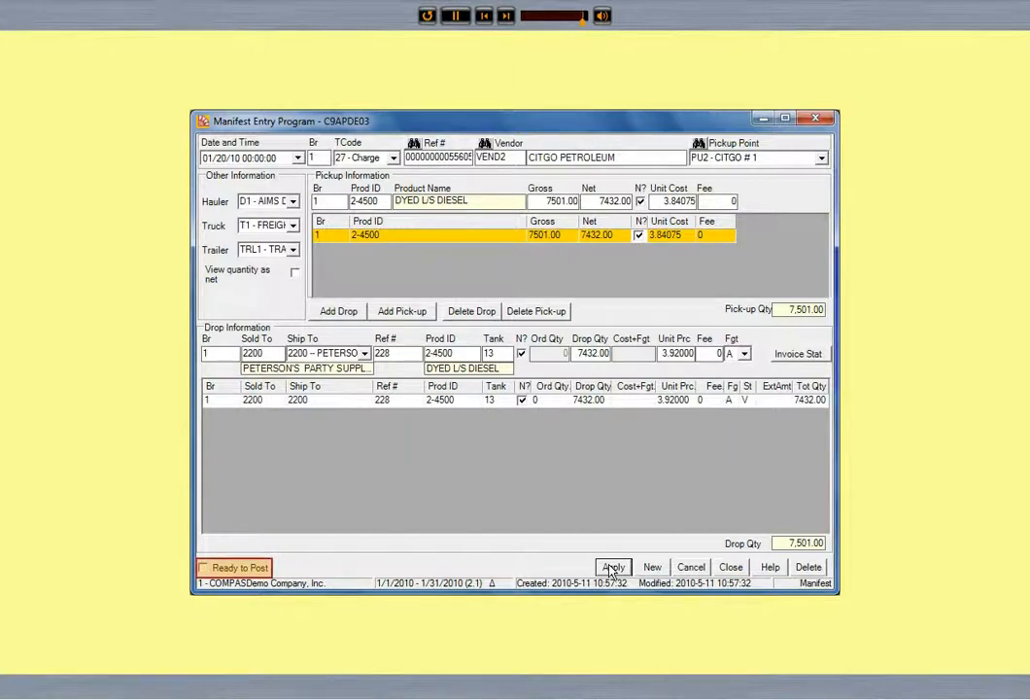
click(614, 568)
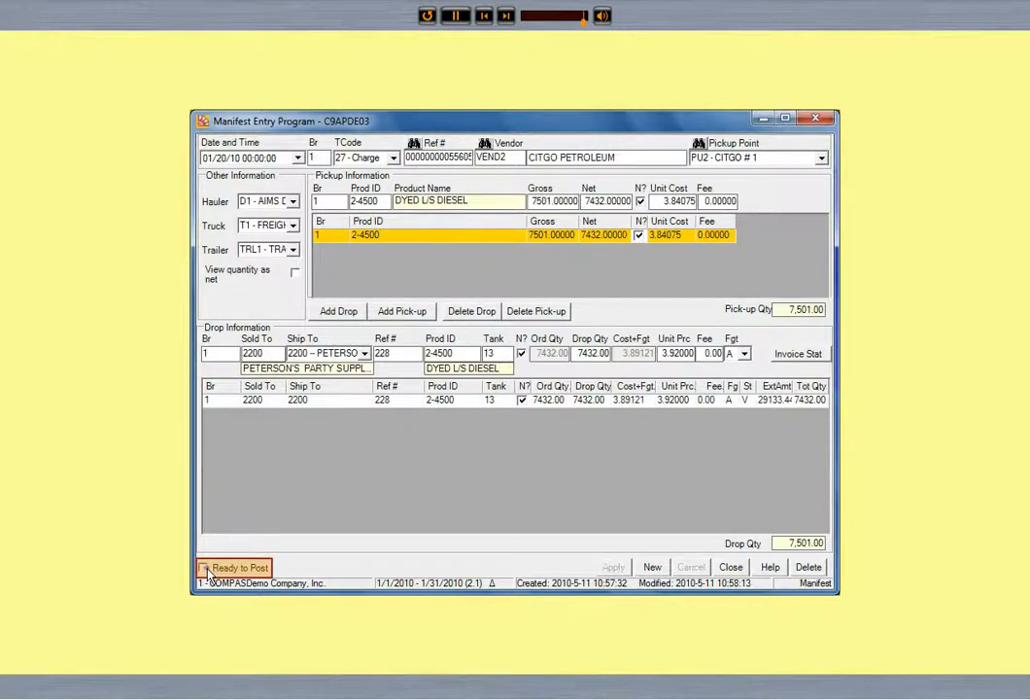
- Mark the manifest Ready to Post
click(202, 568)
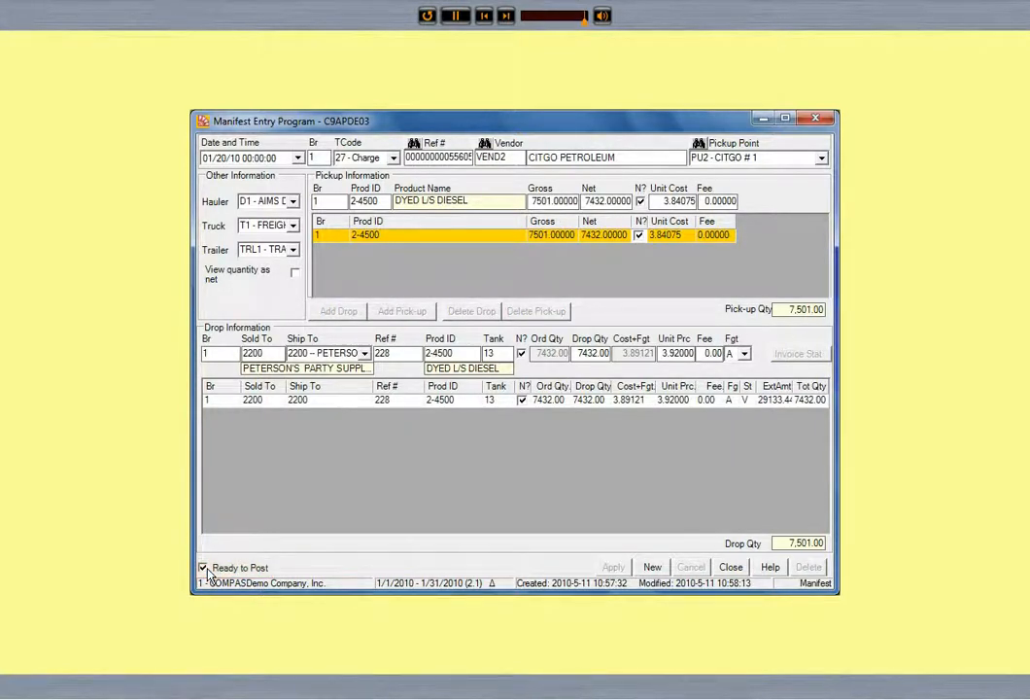